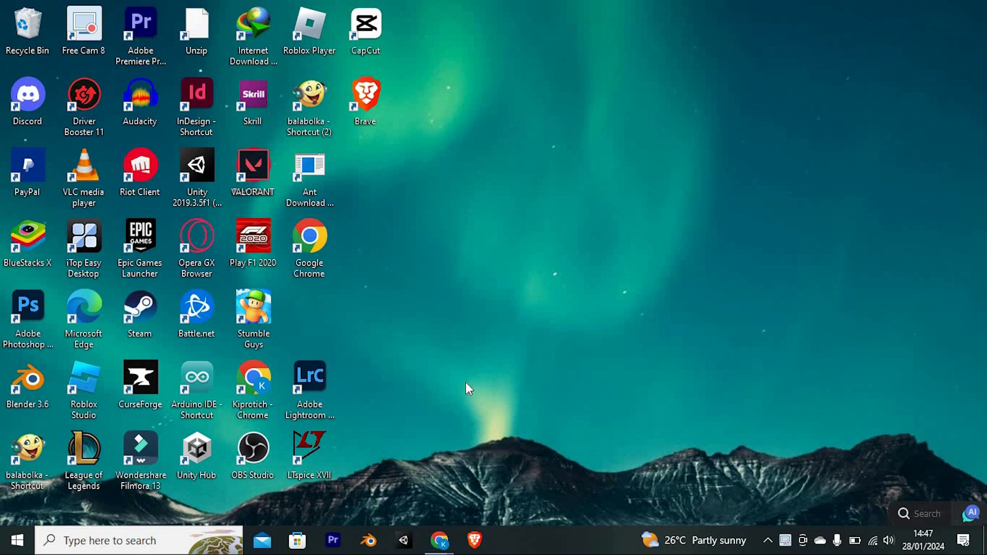
Step: Restore the Chrome window showing the Cash App–Albert linking article
click(439, 540)
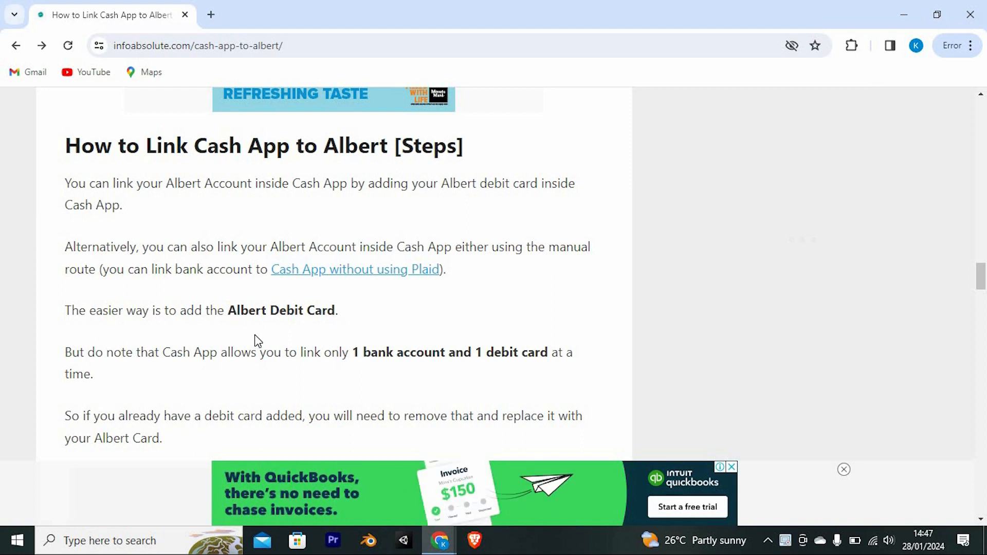
Step: Scroll past the 'How to Link Cash App to Albert [Steps]' intro to the debit-card replacement note
scroll(down, 3)
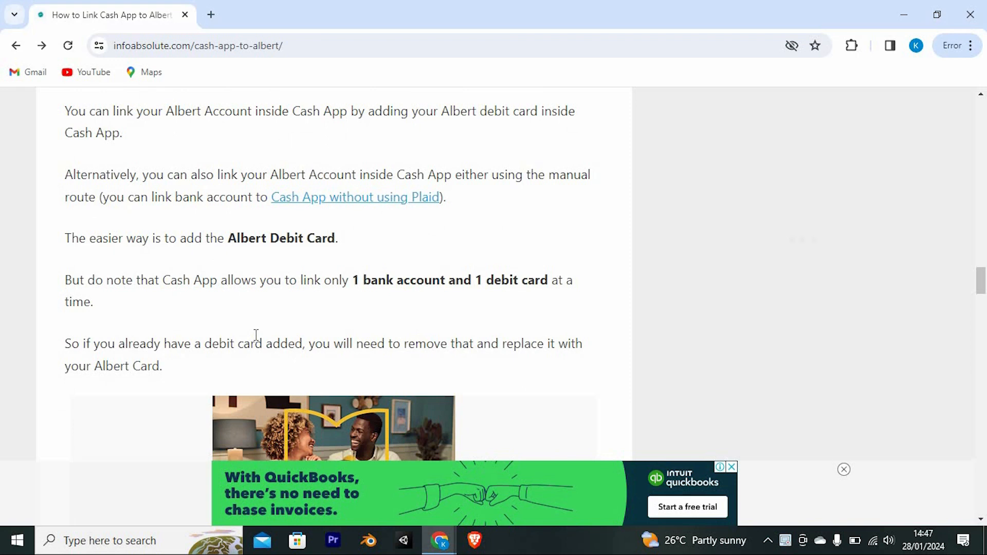
scroll(down, 3)
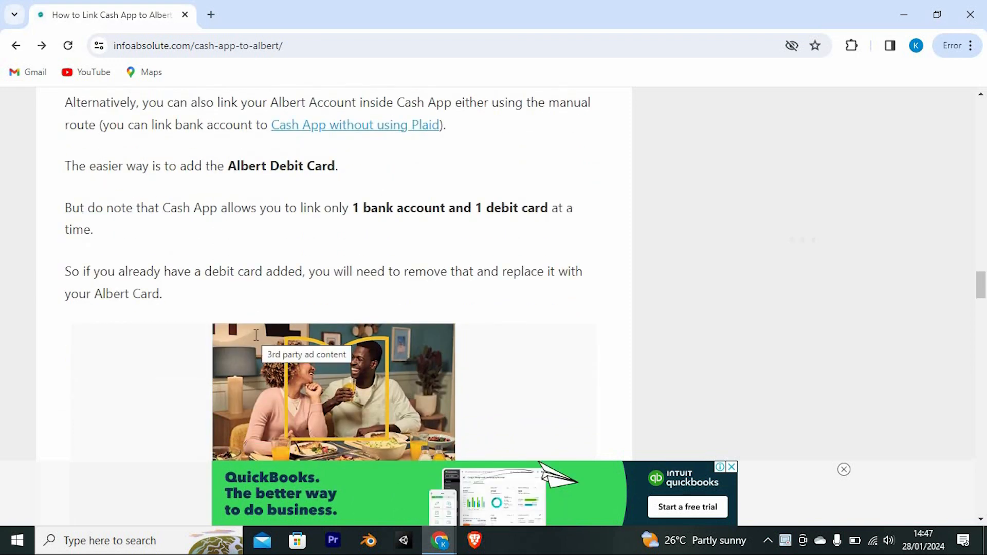
mouse_move(274, 201)
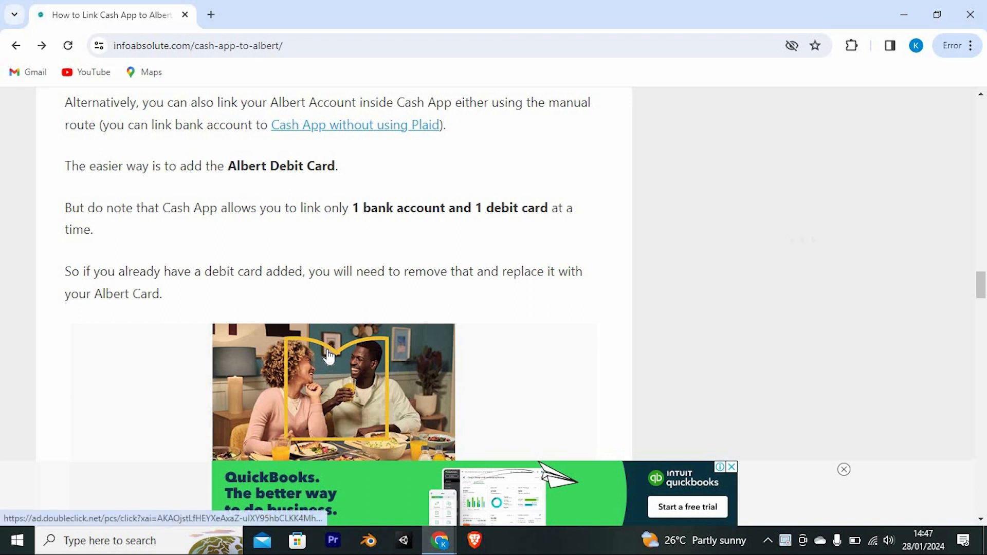
scroll(down, 3)
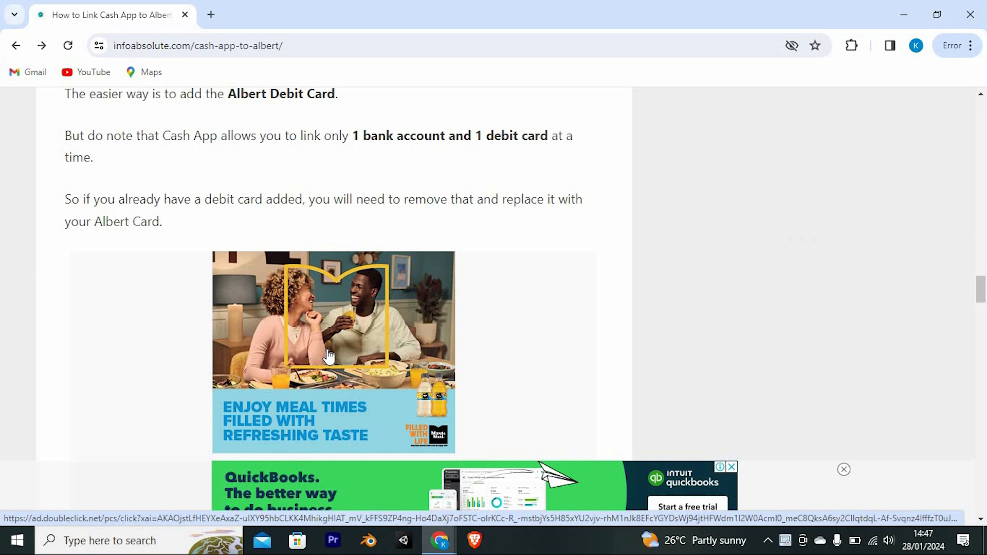
mouse_move(445, 213)
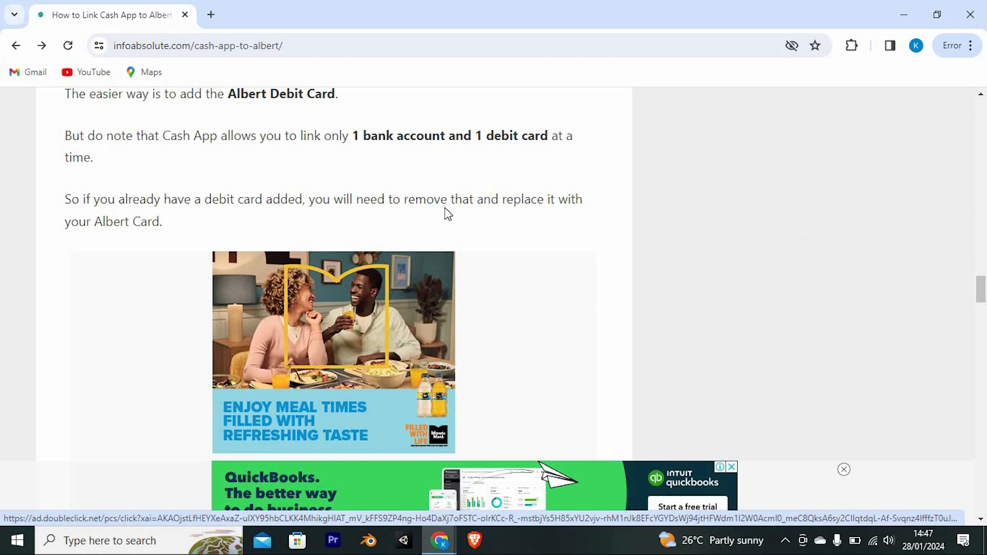
mouse_move(157, 258)
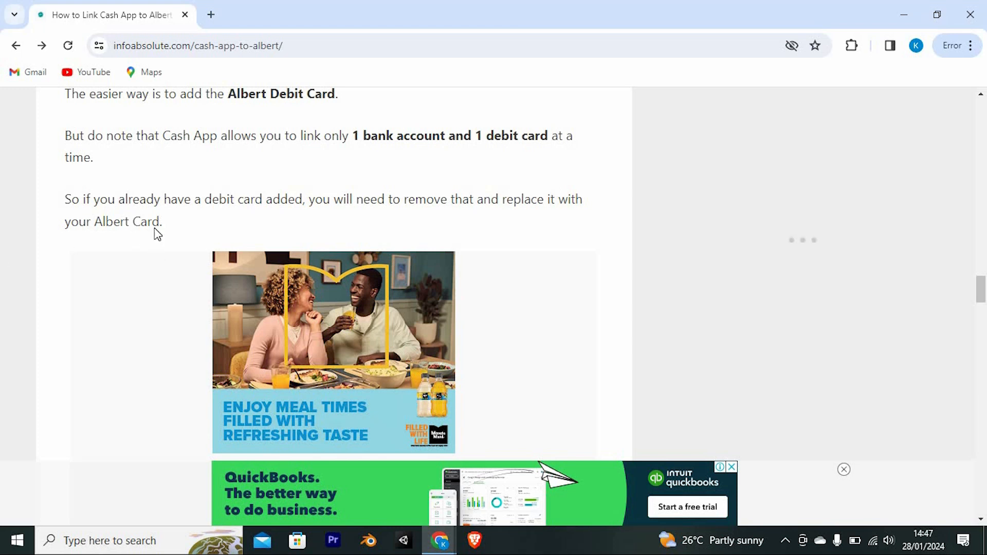
Step: Read numbered steps 1–6 for adding the Albert debit card, dismissing the QuickBooks banner ad
scroll(down, 3)
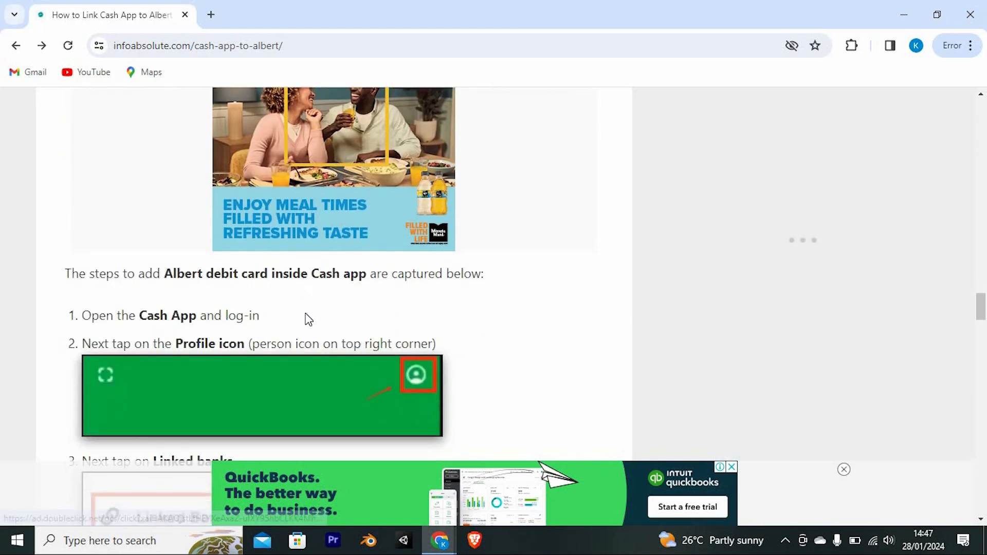
scroll(down, 3)
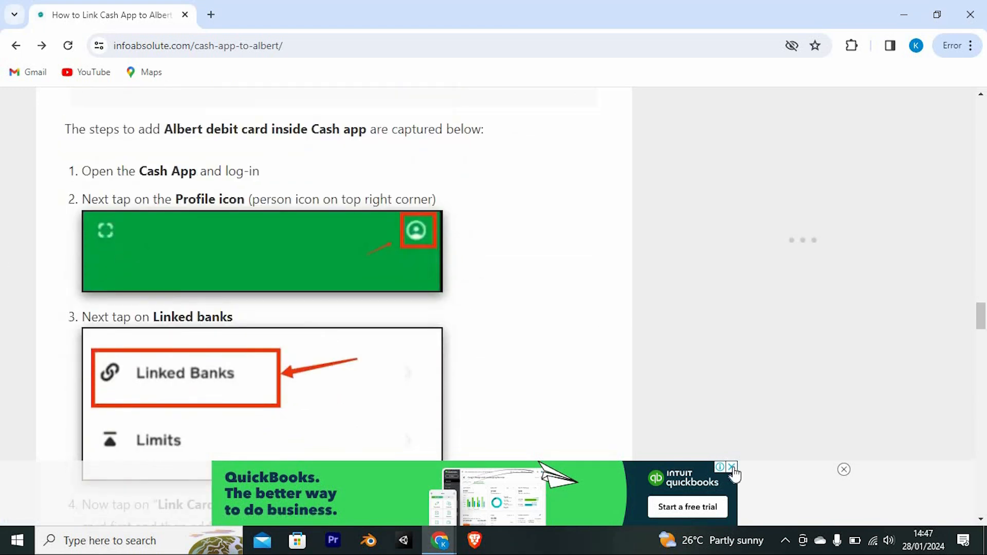
click(732, 468)
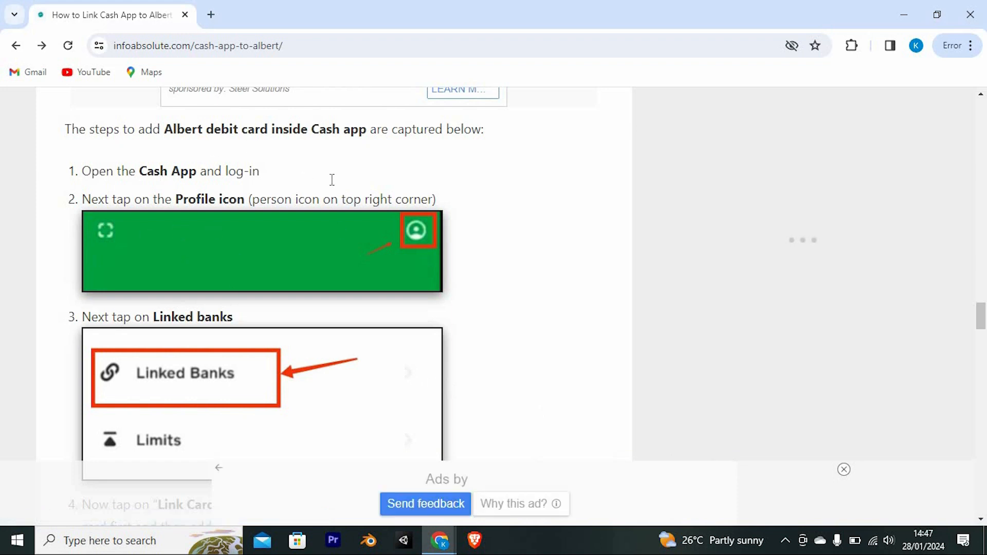
scroll(down, 3)
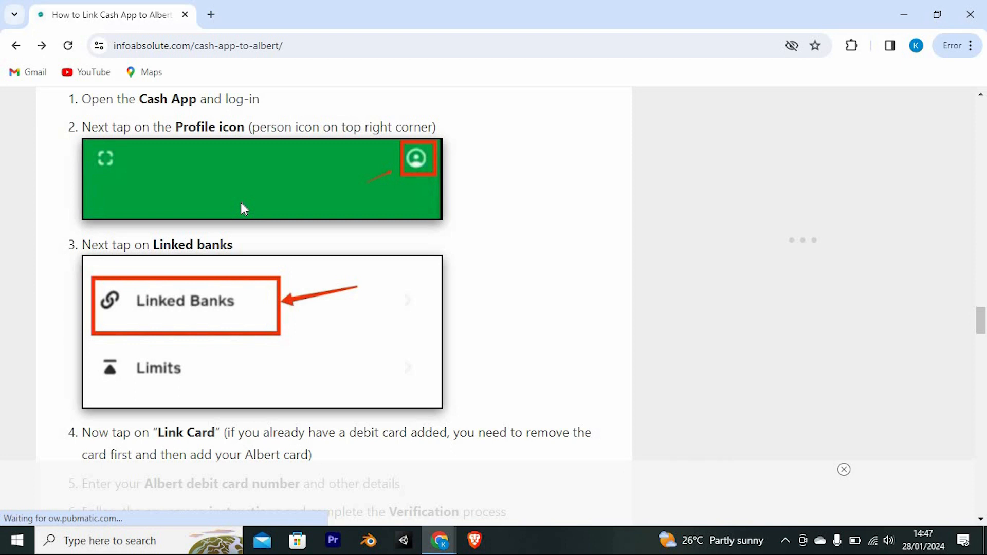
scroll(down, 3)
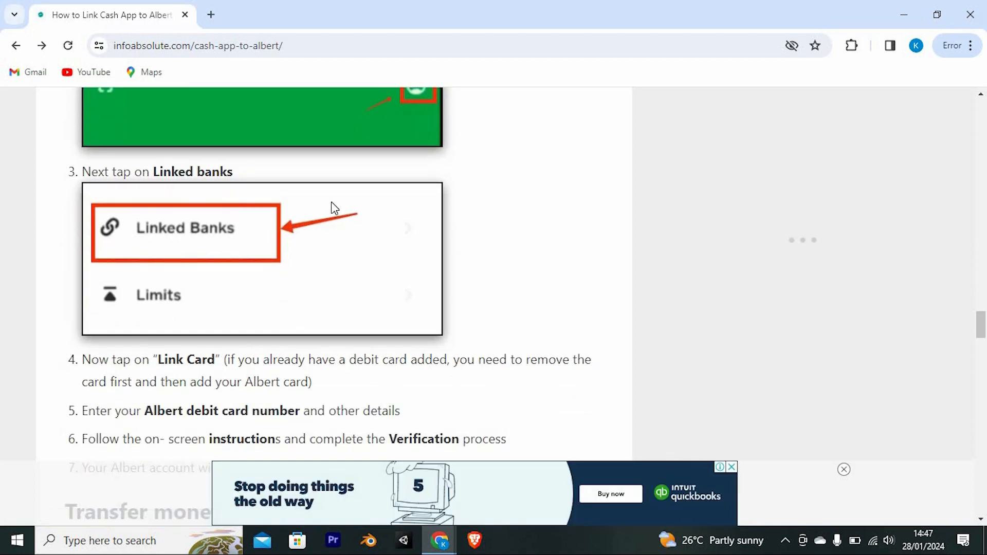
scroll(down, 3)
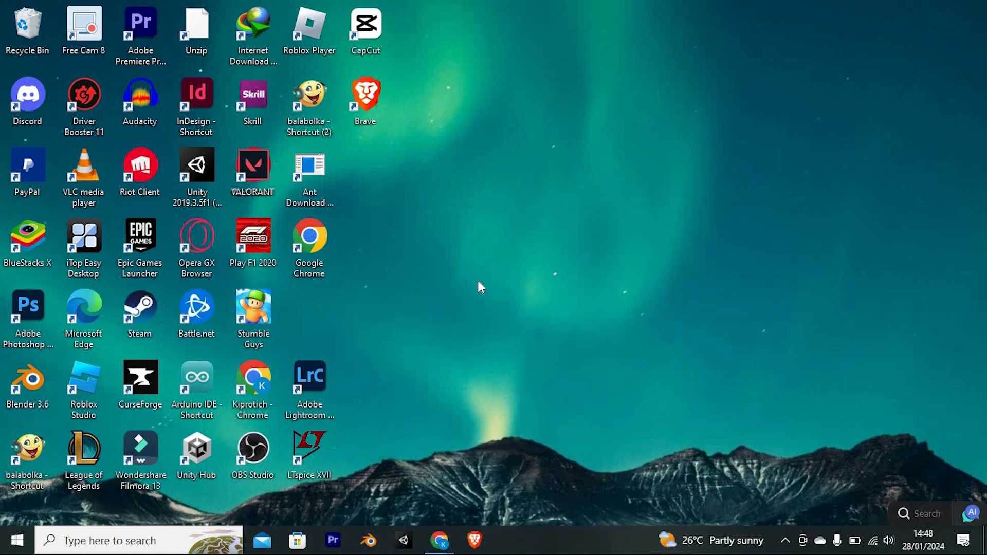
mouse_move(477, 285)
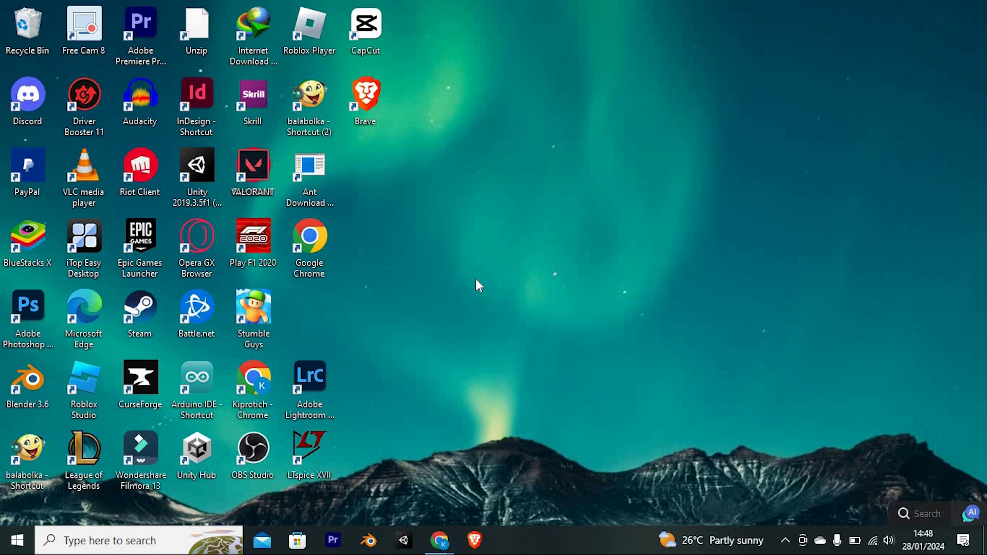